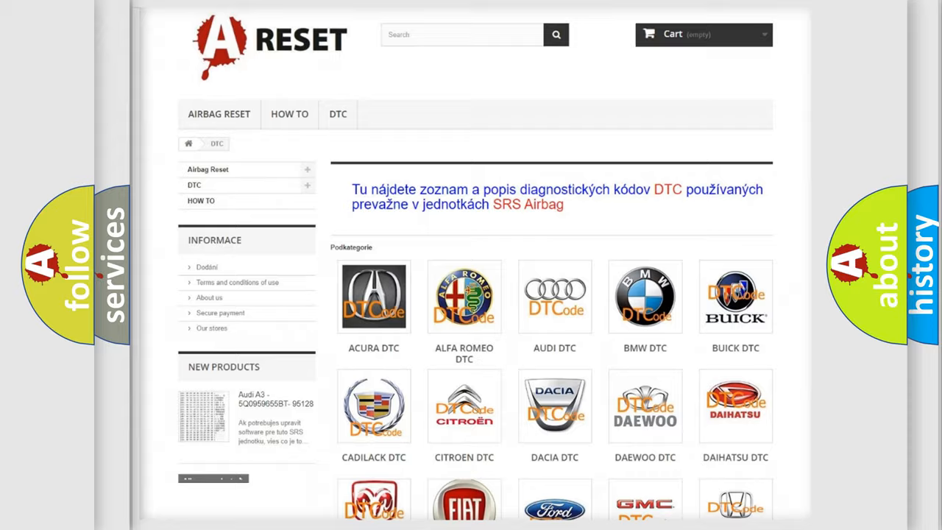
Open the TOYOTA tile in the DTC catalogue and scroll through the Toyota code list.
{"action": "scroll", "scroll_direction": "down", "scroll_amount": 3}
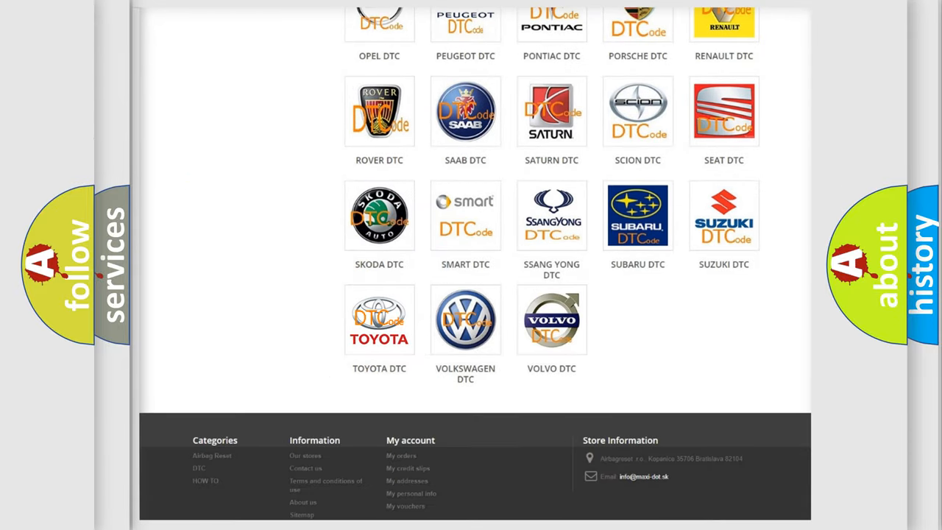
{"action": "left_click", "coordinate": [379, 319]}
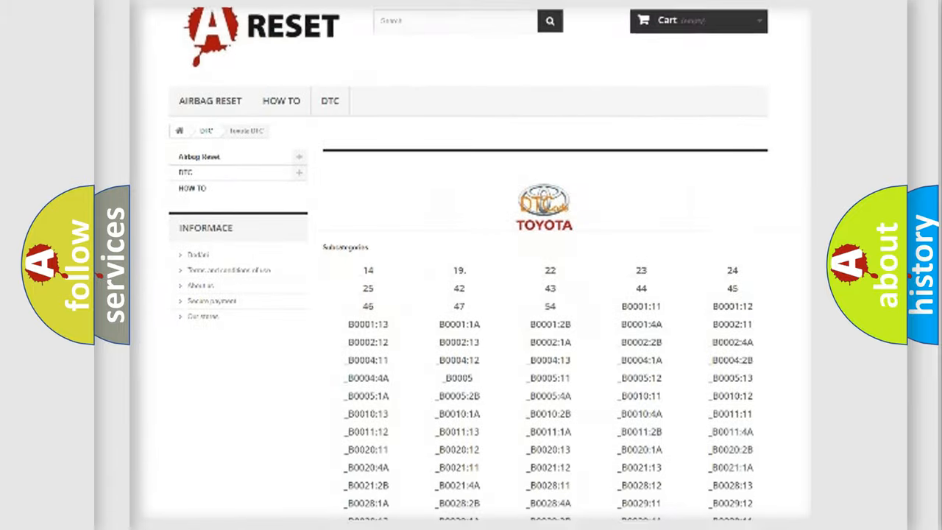
{"action": "scroll", "scroll_direction": "down", "scroll_amount": 3}
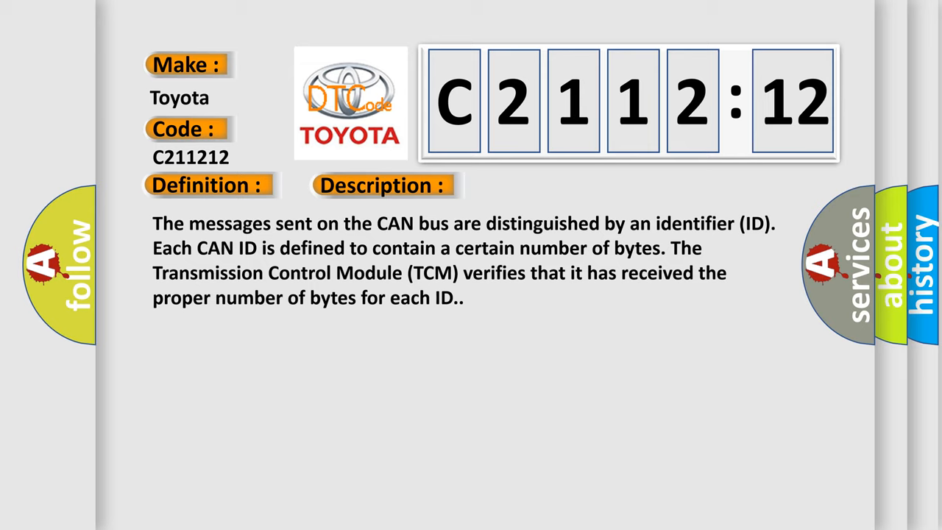
Reveal the cause for C211212: CAN bus DTCs present and circuit short to battery.
{"action": "left_click", "coordinate": [543, 185]}
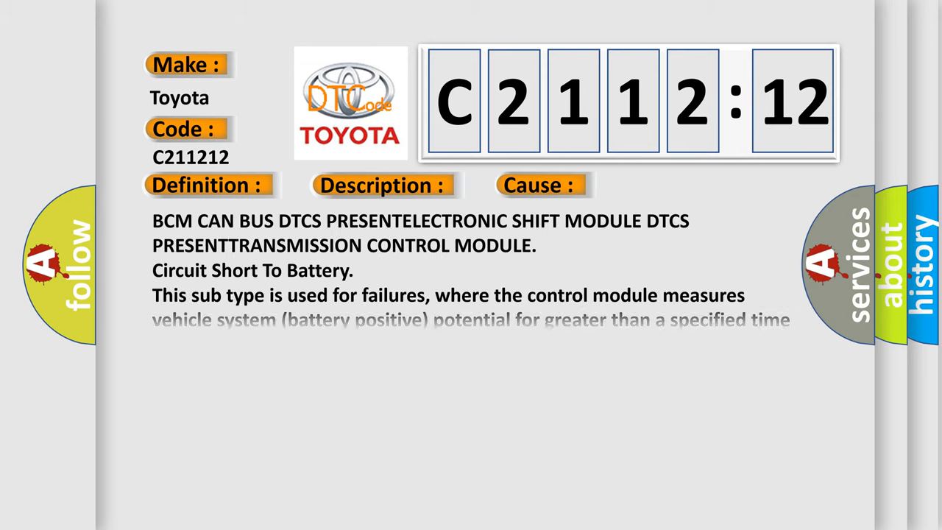